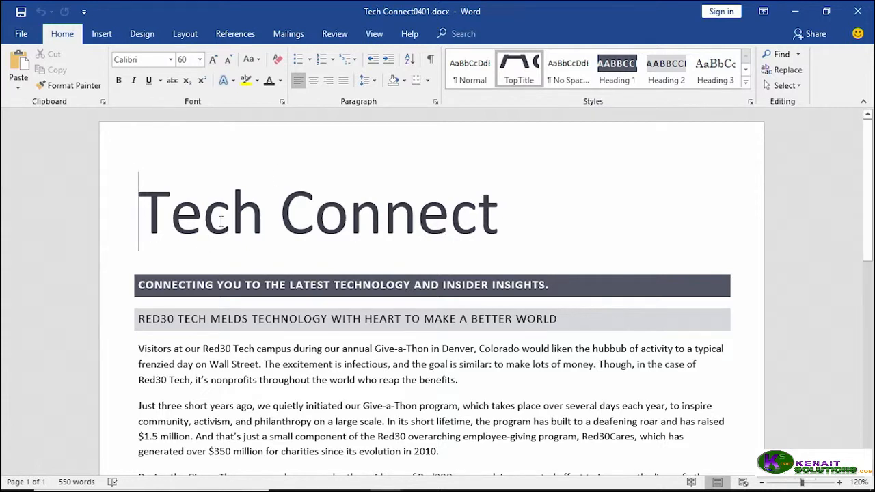
mouse_move(287, 238)
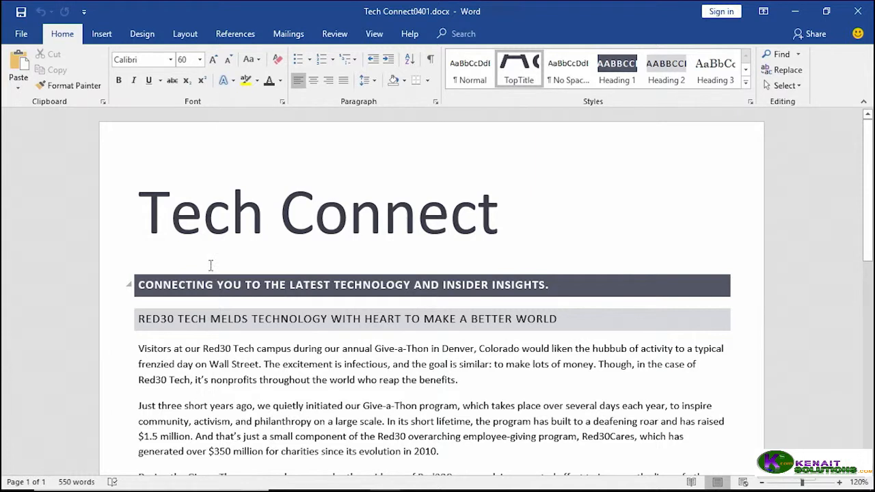
mouse_move(145, 276)
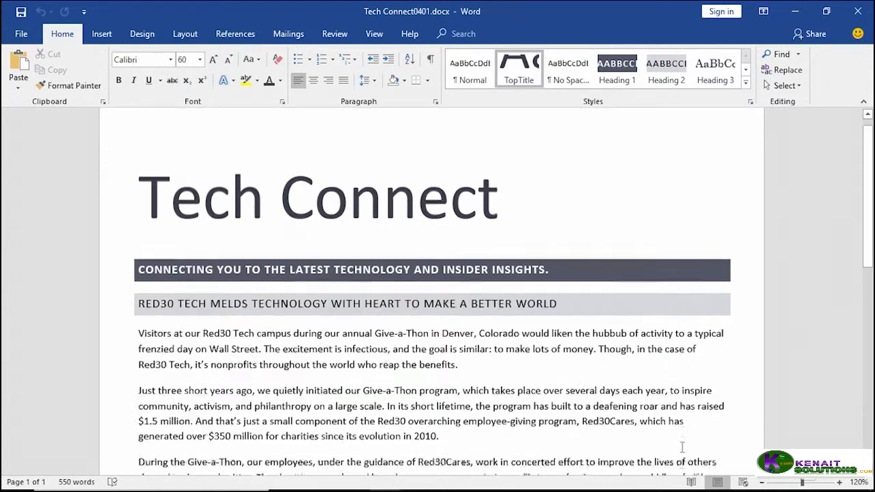
Place the insertion point inside the Tech Connect title, ready to center it.
scroll(down, 3)
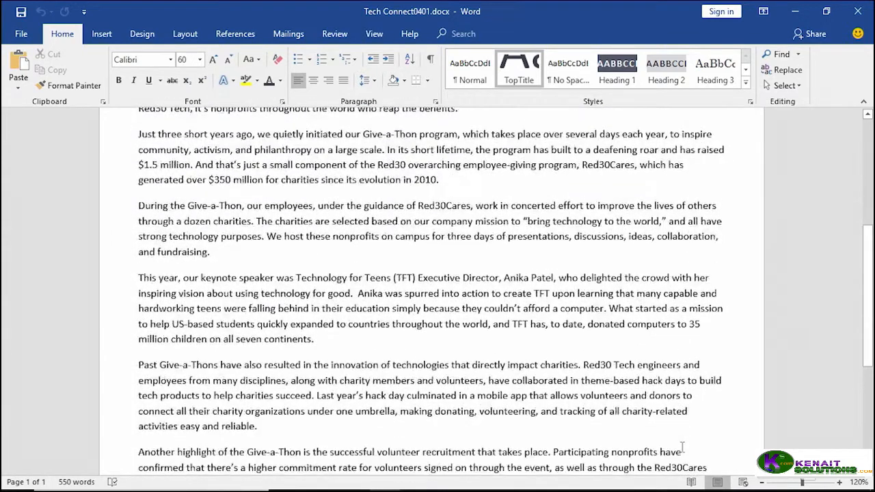
scroll(down, 3)
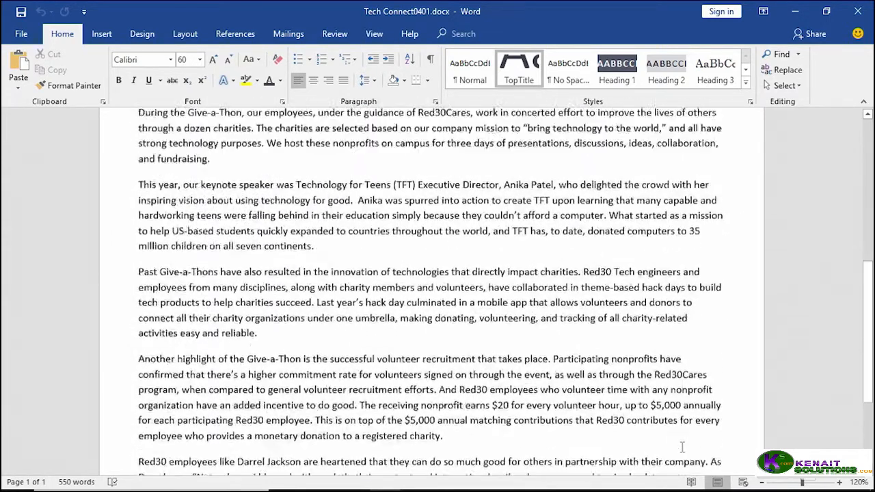
scroll(up, 3)
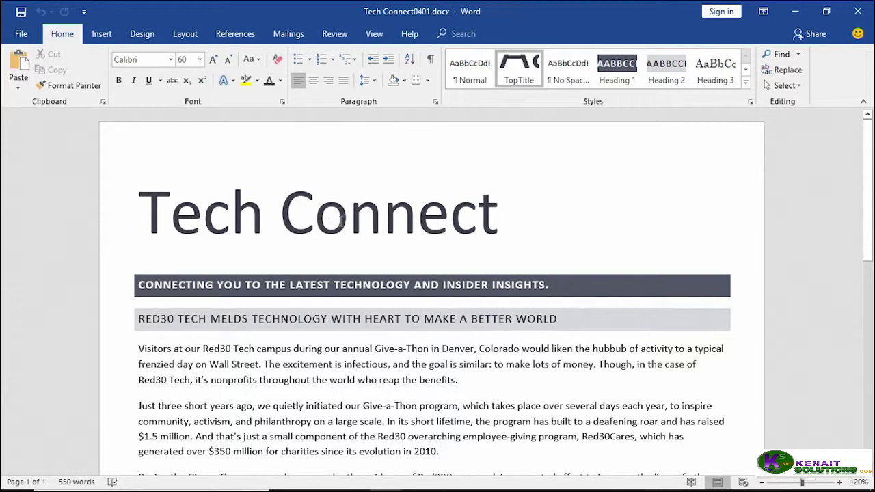
mouse_move(516, 243)
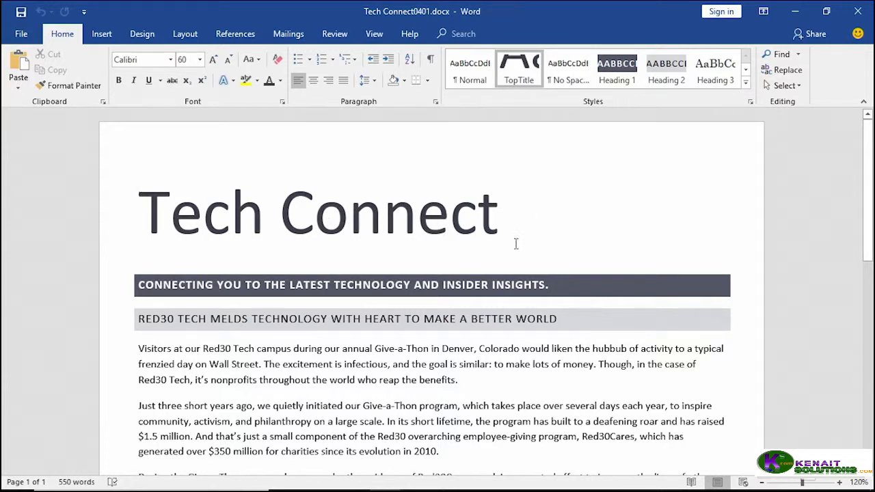
mouse_move(380, 257)
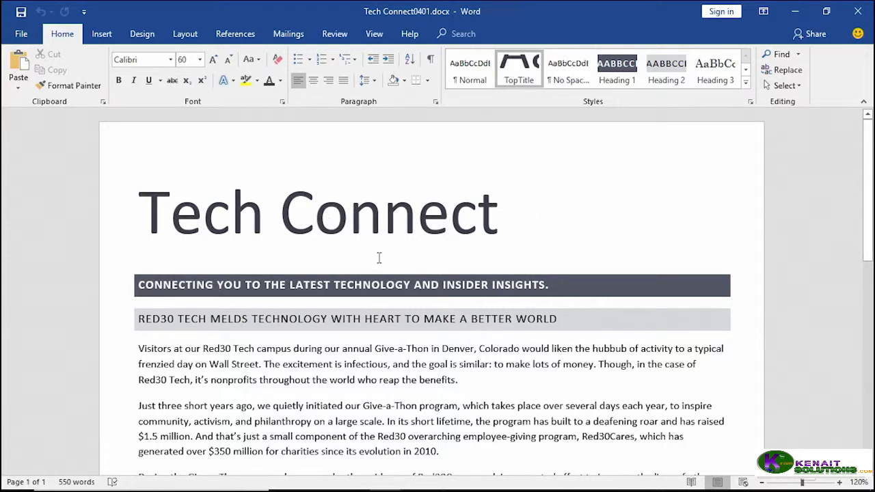
click(382, 212)
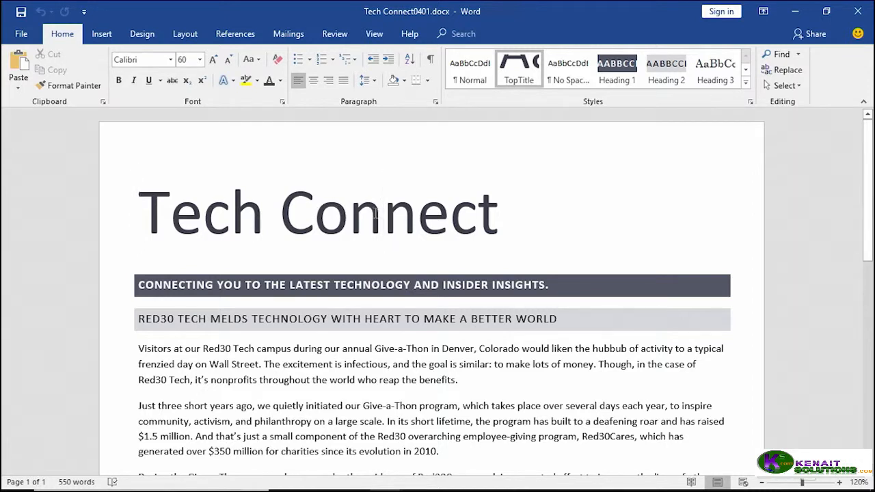
mouse_move(95, 69)
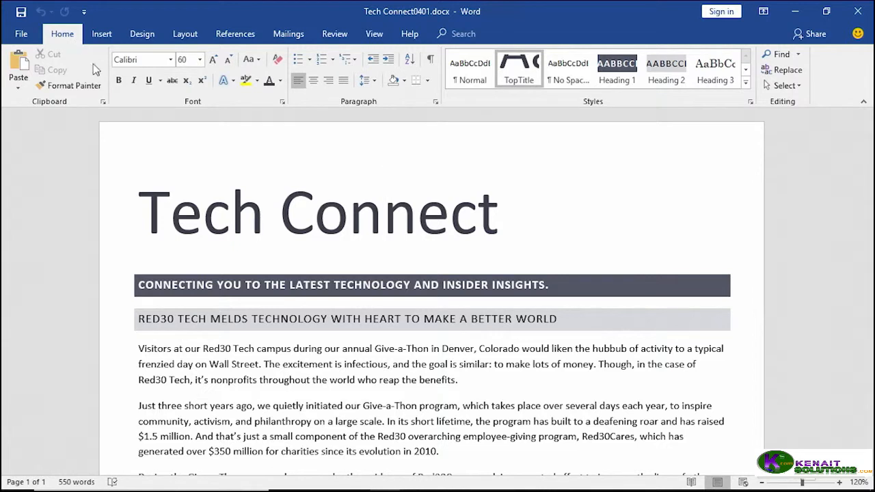
mouse_move(381, 108)
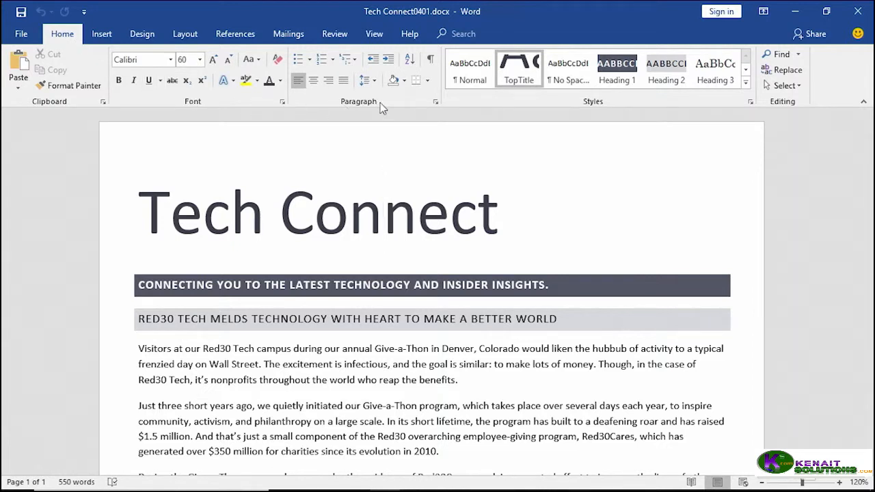
click(383, 212)
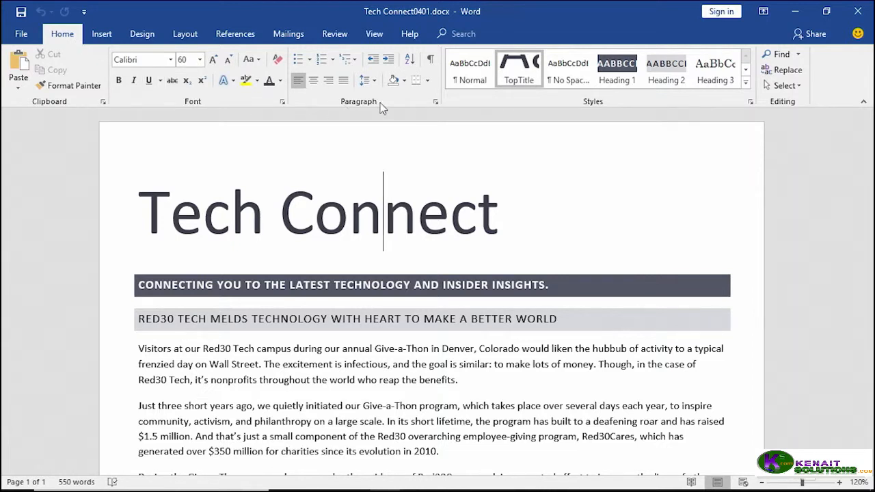
mouse_move(304, 96)
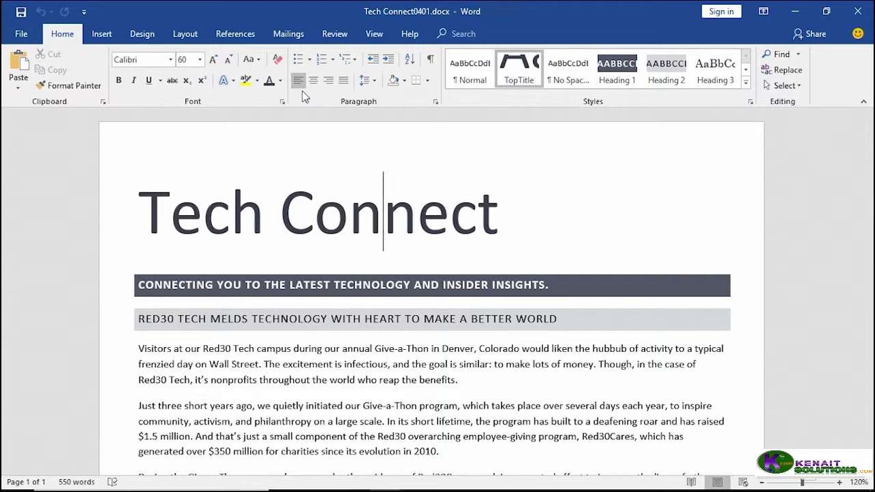
mouse_move(298, 81)
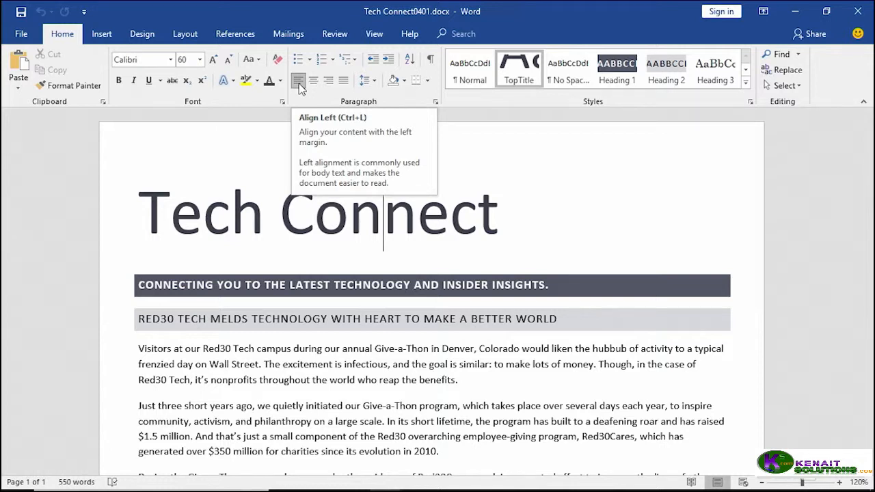
mouse_move(312, 80)
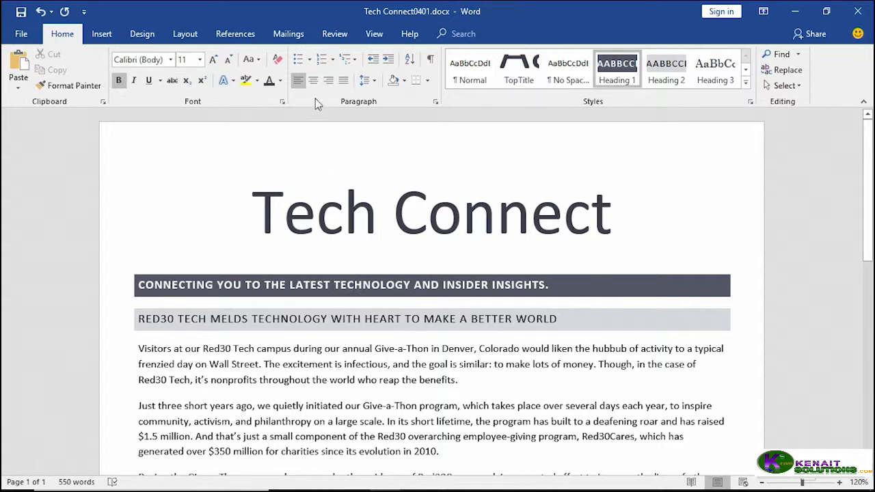
Center the two banner heading lines beneath the Tech Connect title.
click(313, 80)
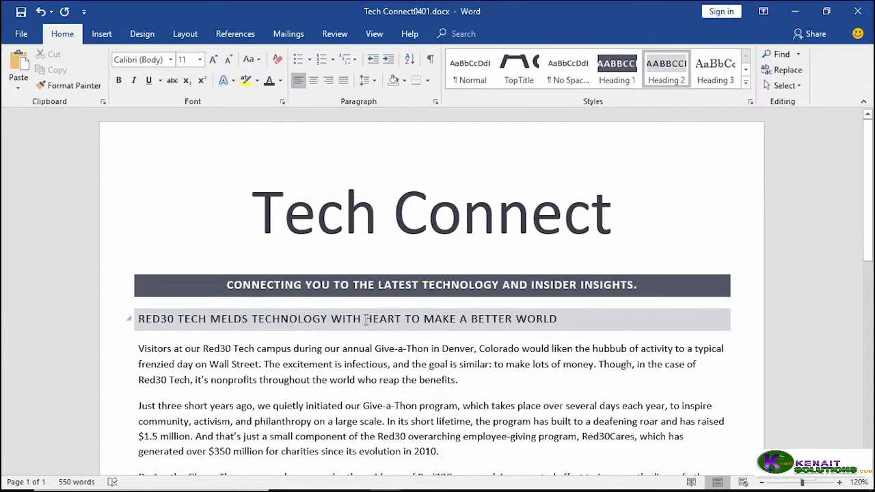
click(312, 79)
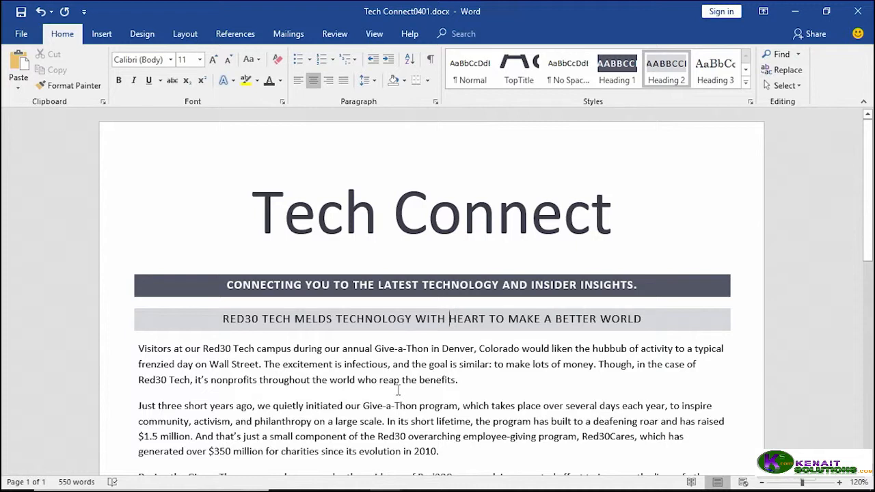
scroll(down, 3)
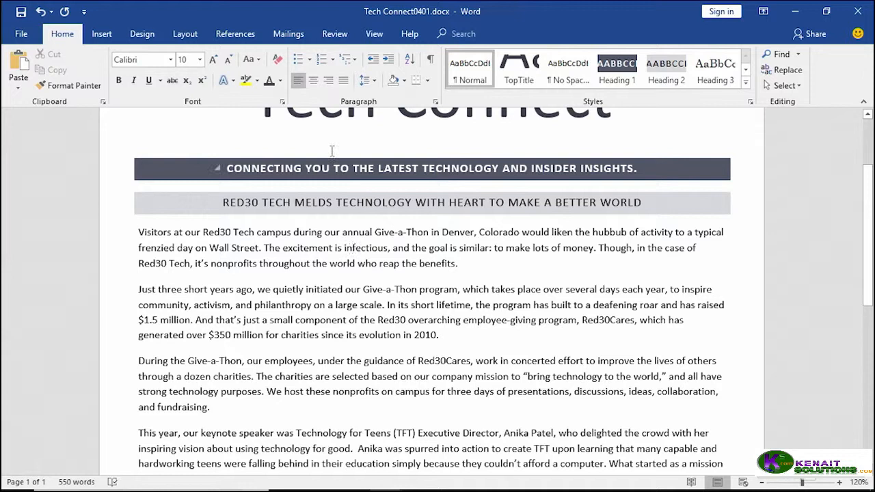
Try centered then right alignment on the first body paragraph.
click(313, 79)
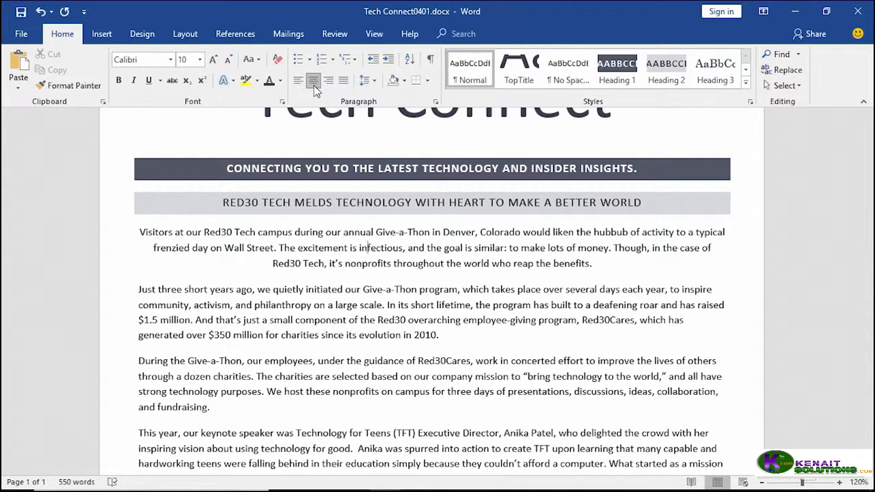
click(328, 79)
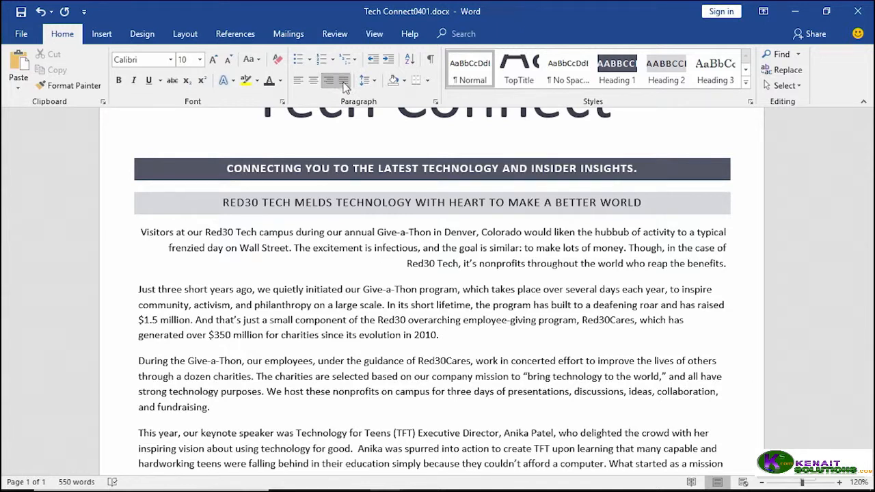
mouse_move(342, 79)
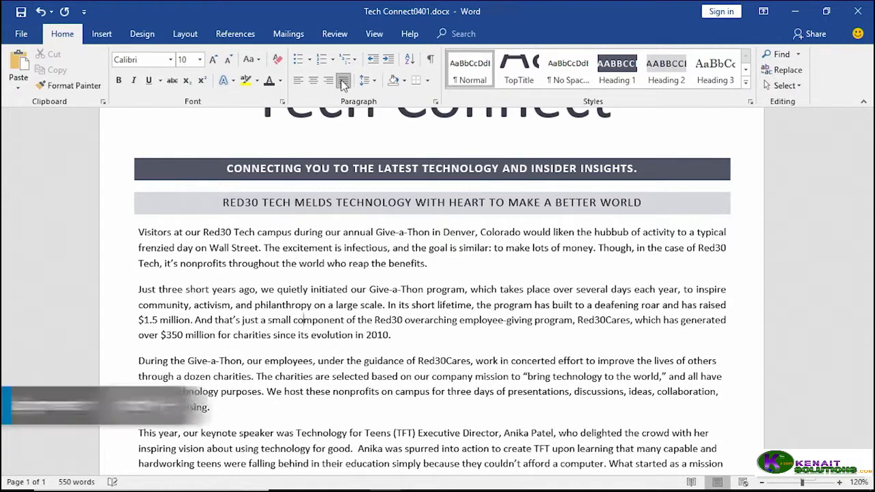
Fully justify the body paragraphs from 'During the Give-a-Thon' to the end.
click(343, 79)
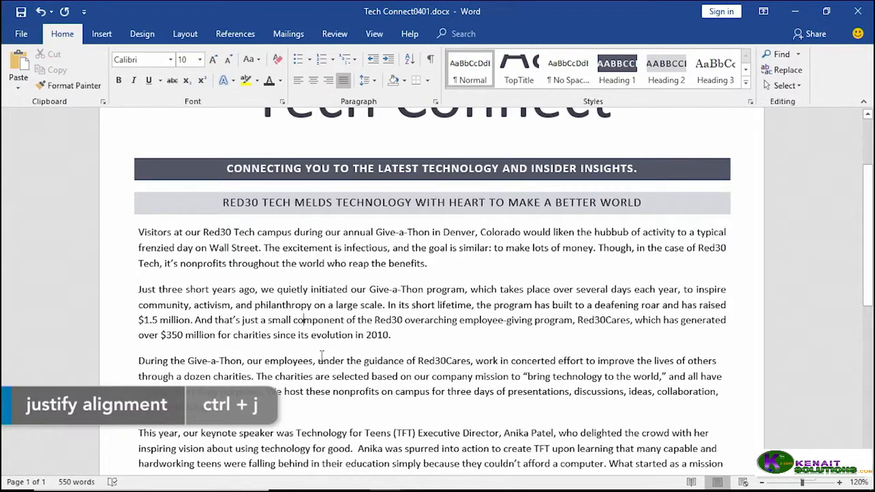
scroll(down, 3)
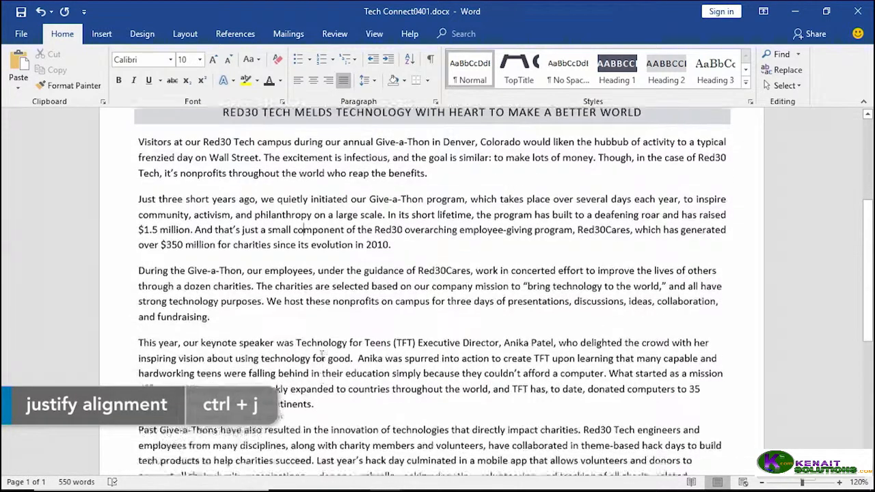
scroll(down, 3)
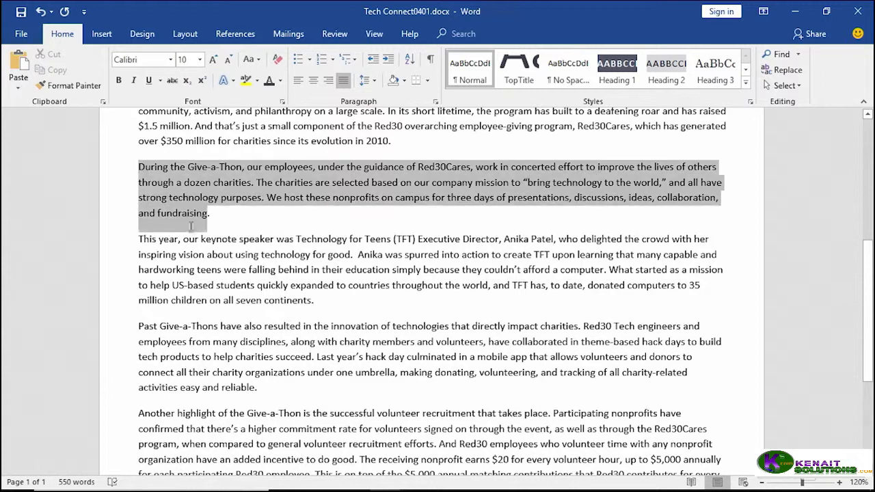
scroll(down, 3)
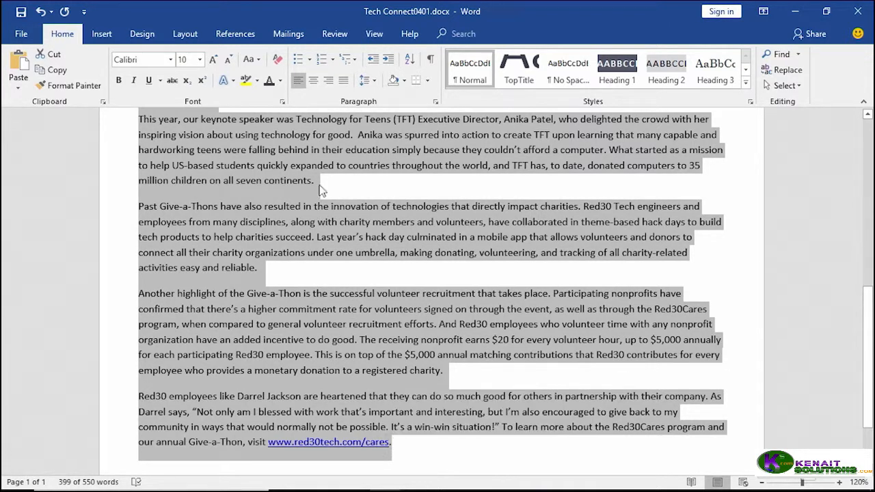
click(342, 79)
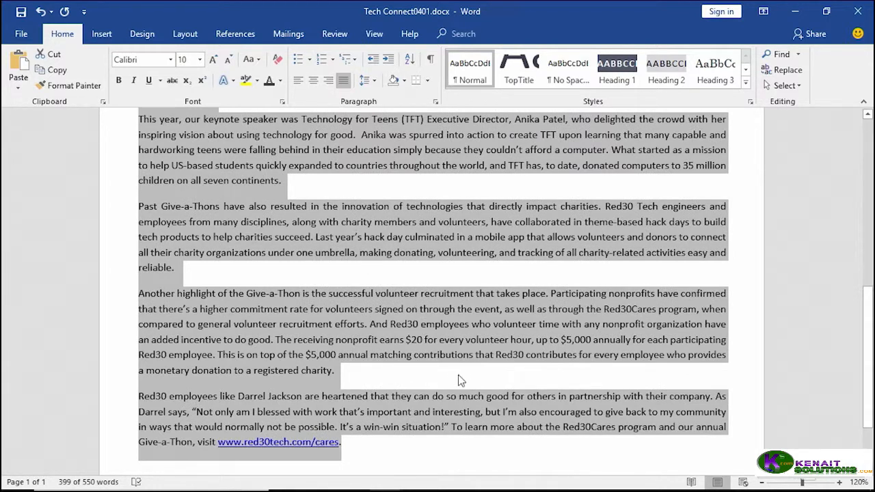
scroll(up, 3)
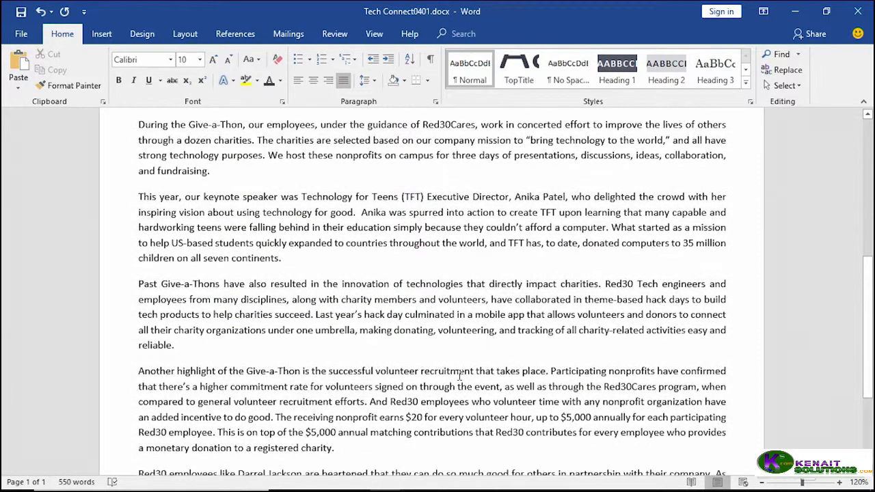
scroll(up, 3)
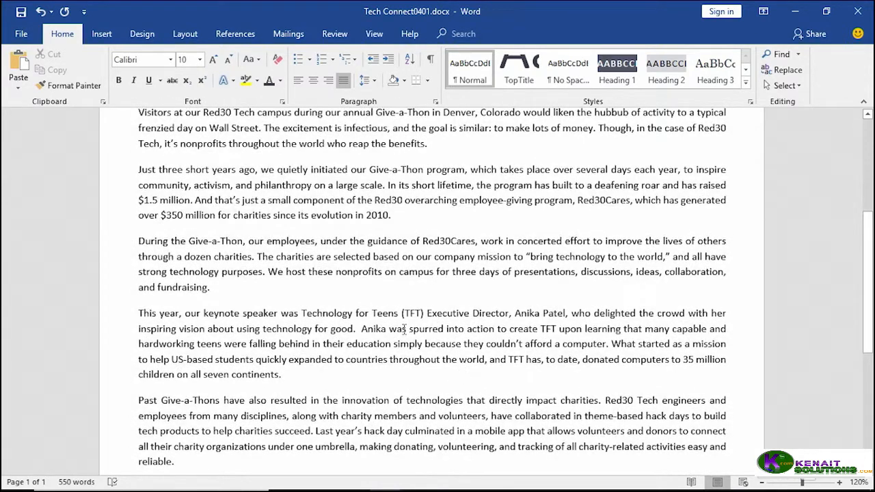
scroll(up, 3)
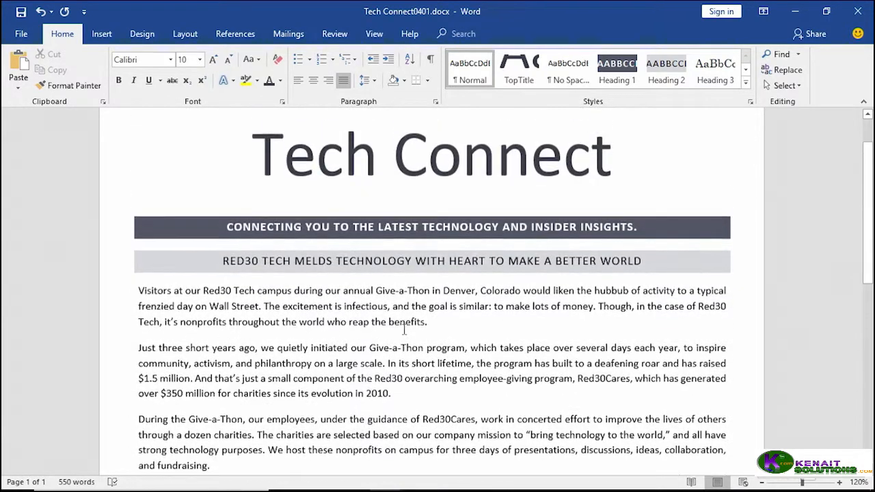
scroll(down, 3)
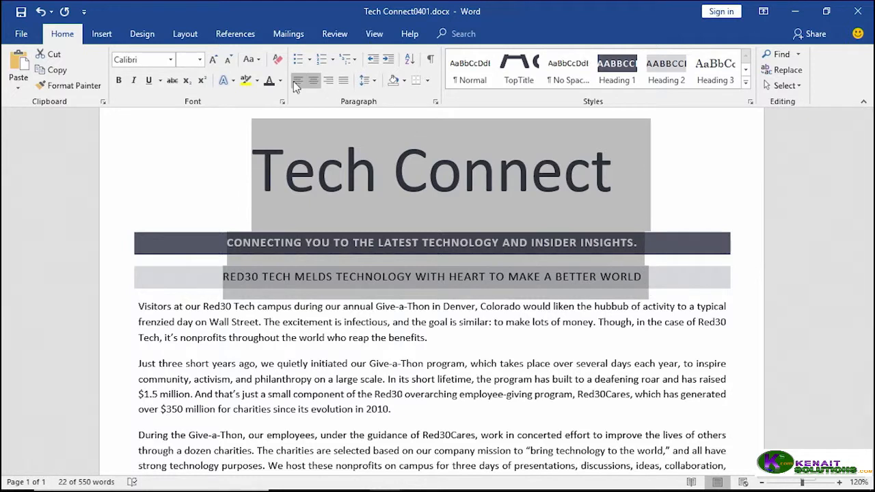
Left-align the Tech Connect title and both banner headings, leaving body text justified.
click(298, 79)
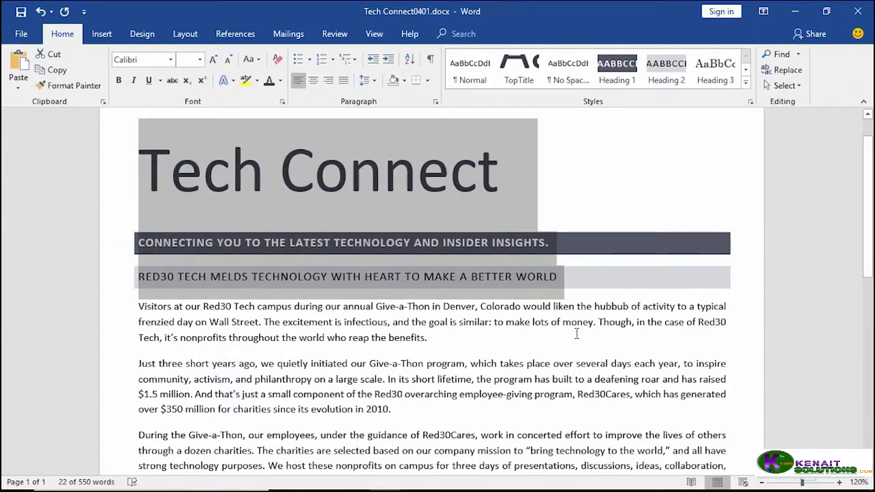